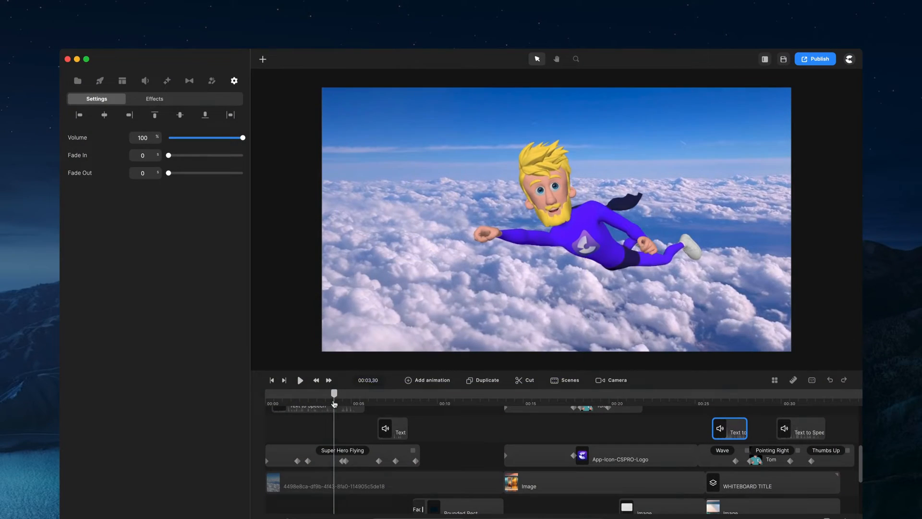
# Preview the finished animations, stop playback, and scroll the timeline toward the 30-second mark.
pyautogui.click(513, 392)
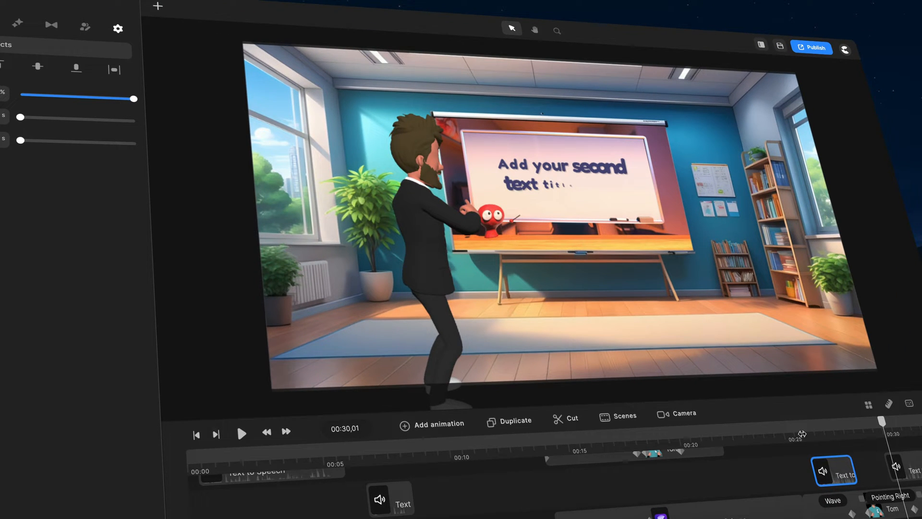
pyautogui.click(241, 433)
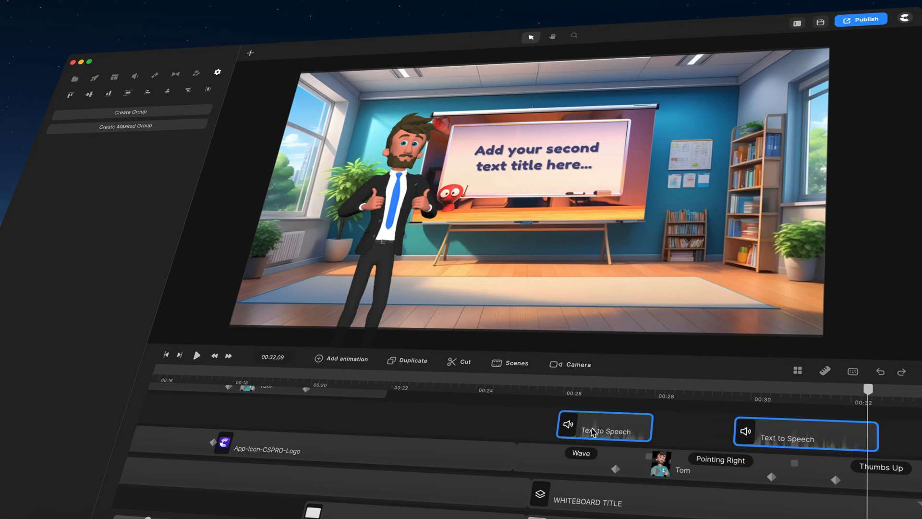
pyautogui.click(217, 72)
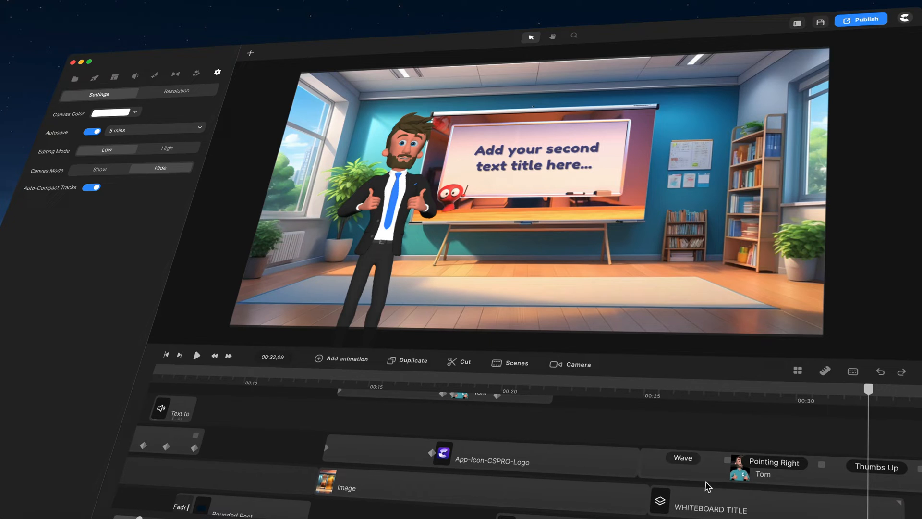
pyautogui.hscroll(3)
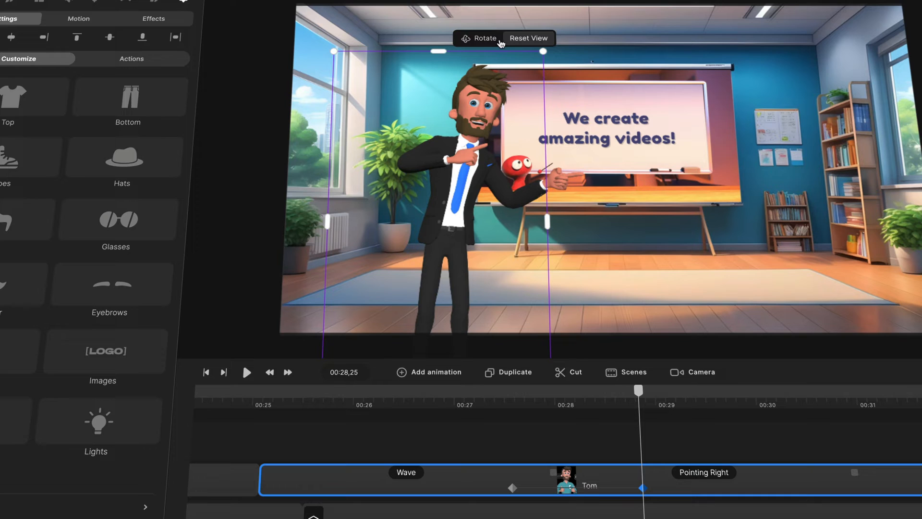
pyautogui.moveTo(479, 47)
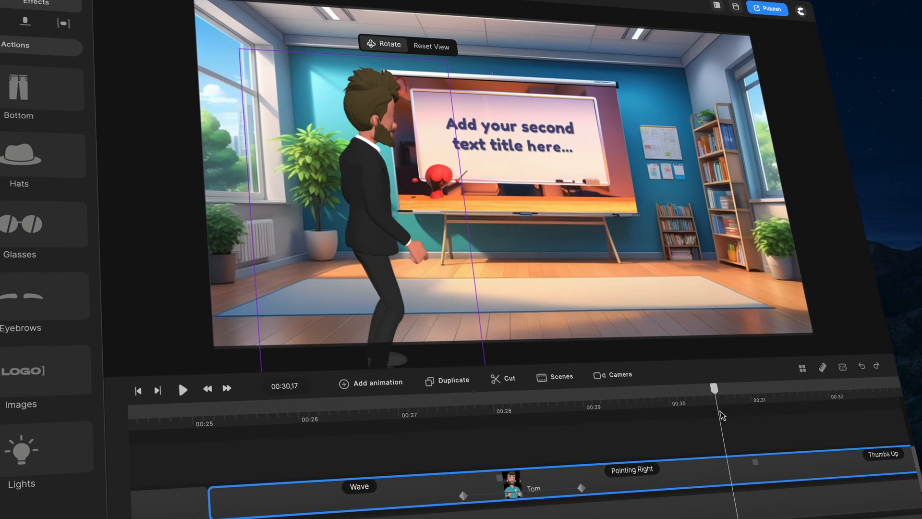
pyautogui.moveTo(657, 474)
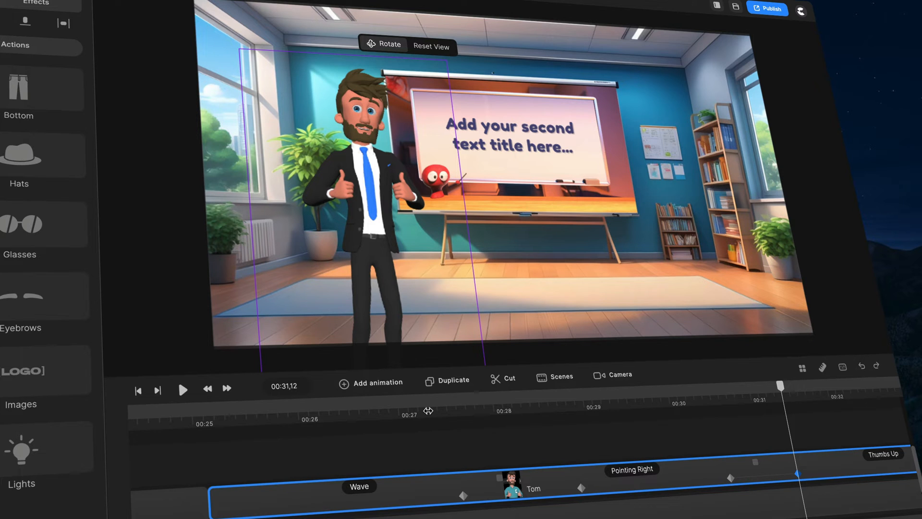
# Keyframe Tom's Character View so he turns to the whiteboard and back toward the viewer.
pyautogui.click(183, 389)
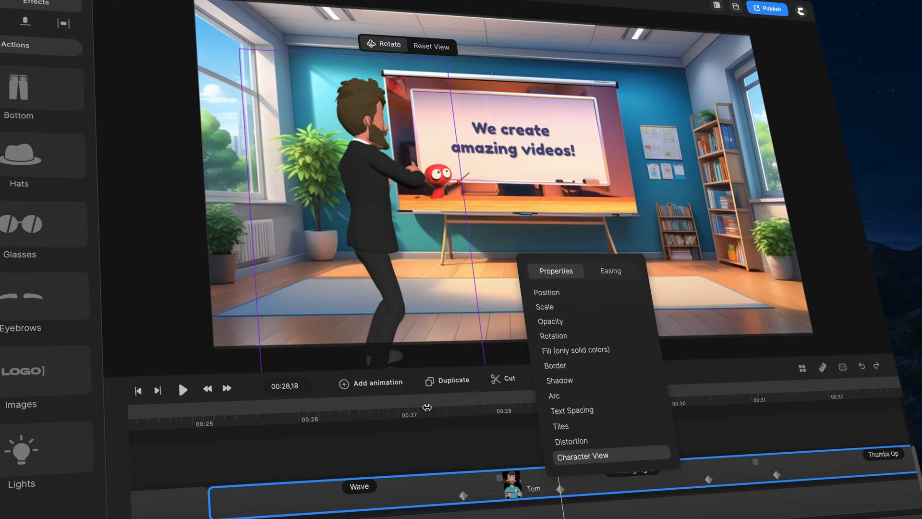
pyautogui.click(182, 389)
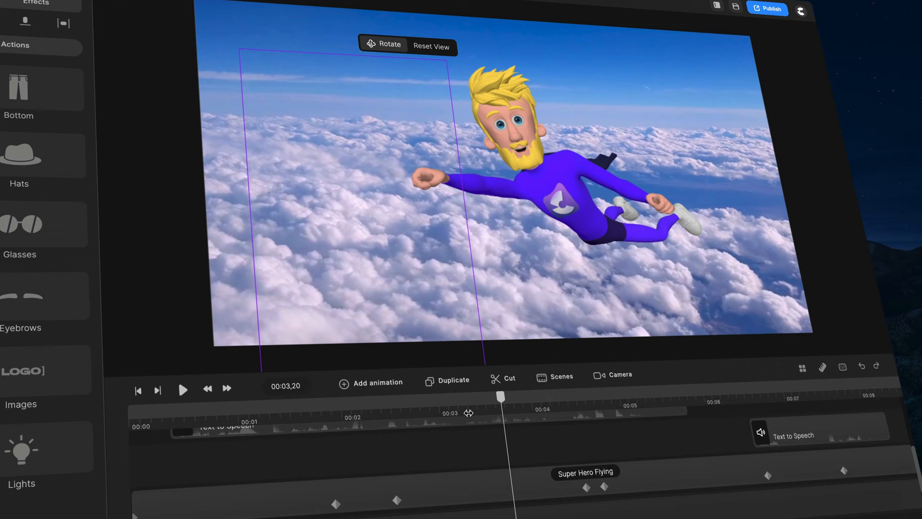
# Inspect the animated properties of the Super Hero Flying clip's keyframes.
pyautogui.click(489, 478)
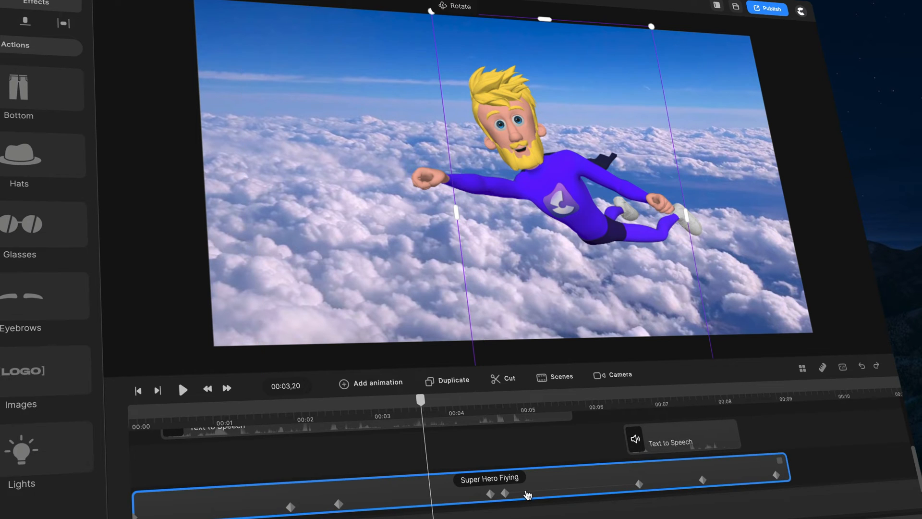
pyautogui.click(567, 394)
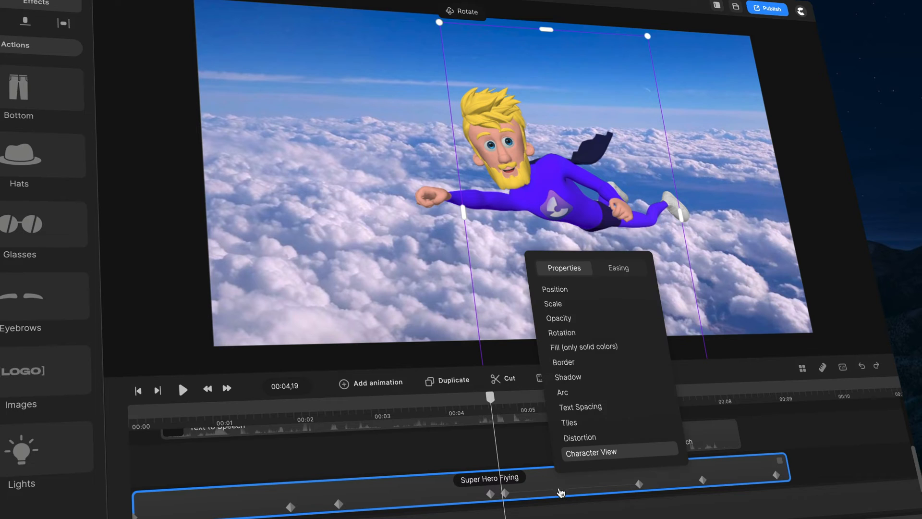
pyautogui.click(566, 479)
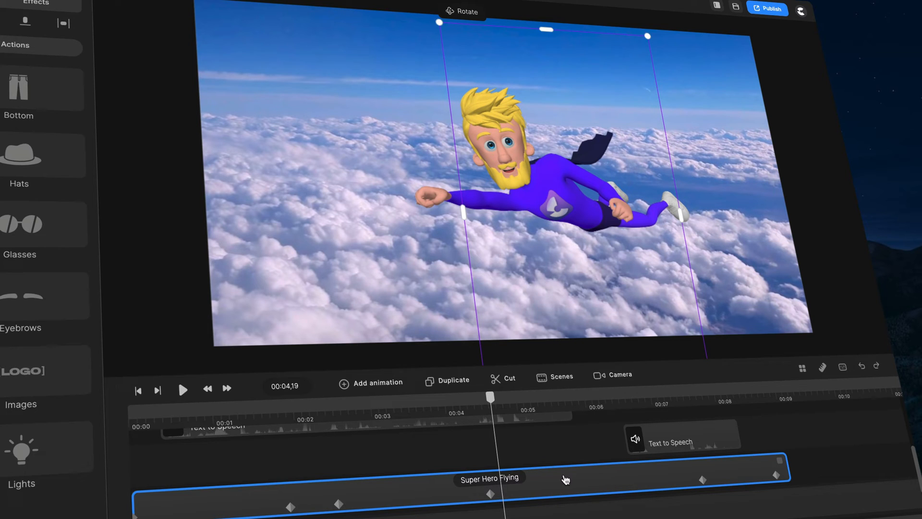
pyautogui.click(371, 383)
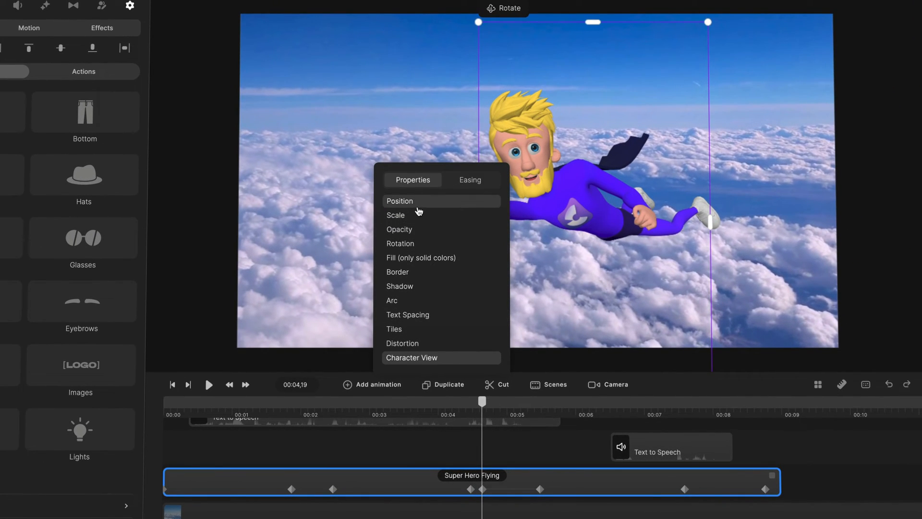
pyautogui.moveTo(433, 361)
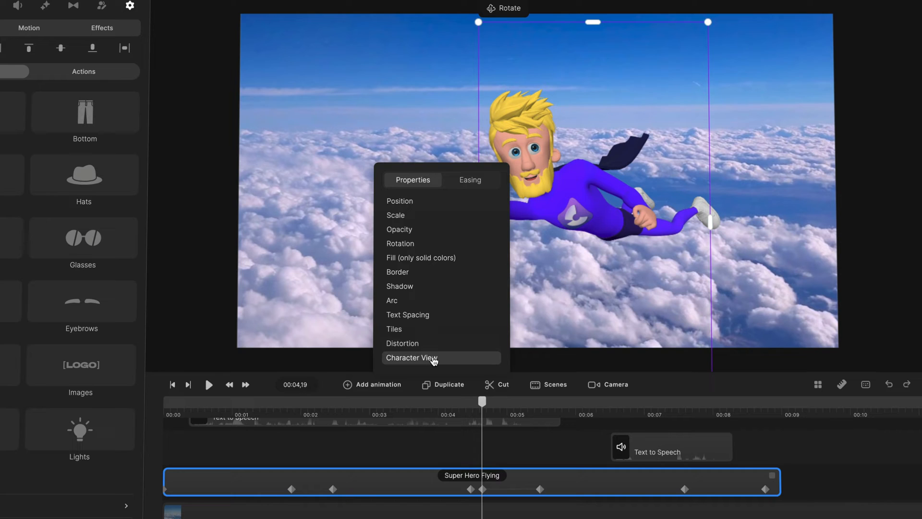
pyautogui.moveTo(398, 216)
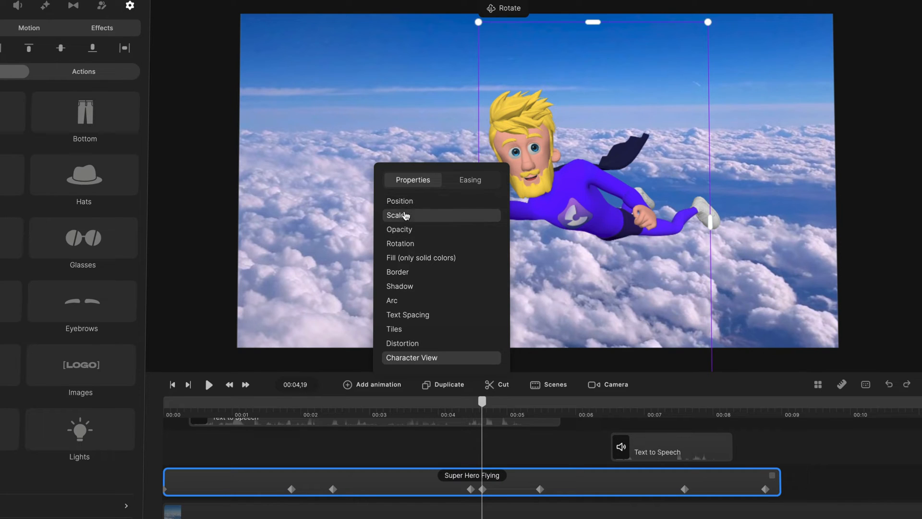
pyautogui.moveTo(399, 201)
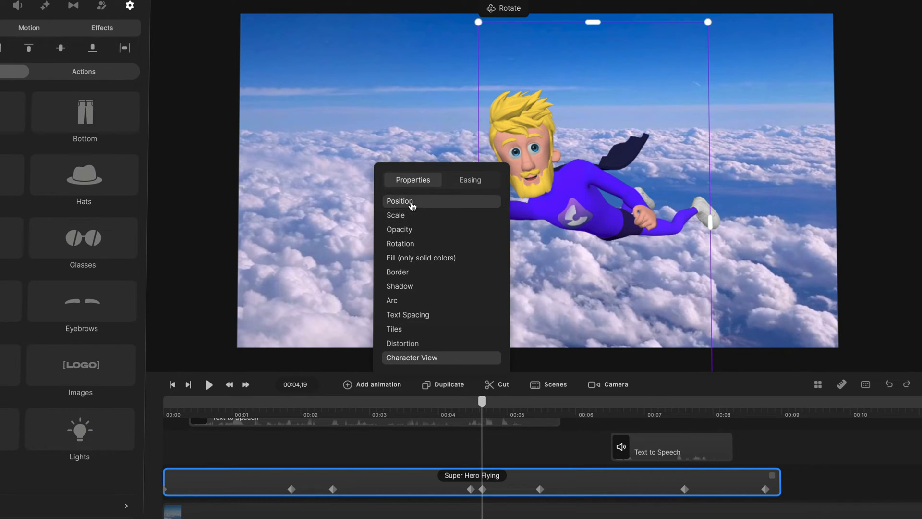
pyautogui.moveTo(431, 281)
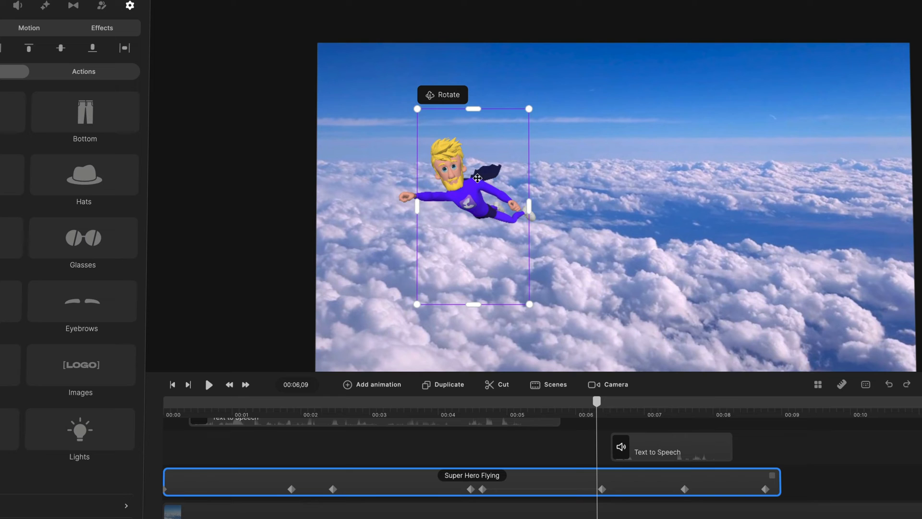
# Shrink the superhero and move him up-left, keyframed near 6 seconds with Smooth easing.
pyautogui.click(208, 385)
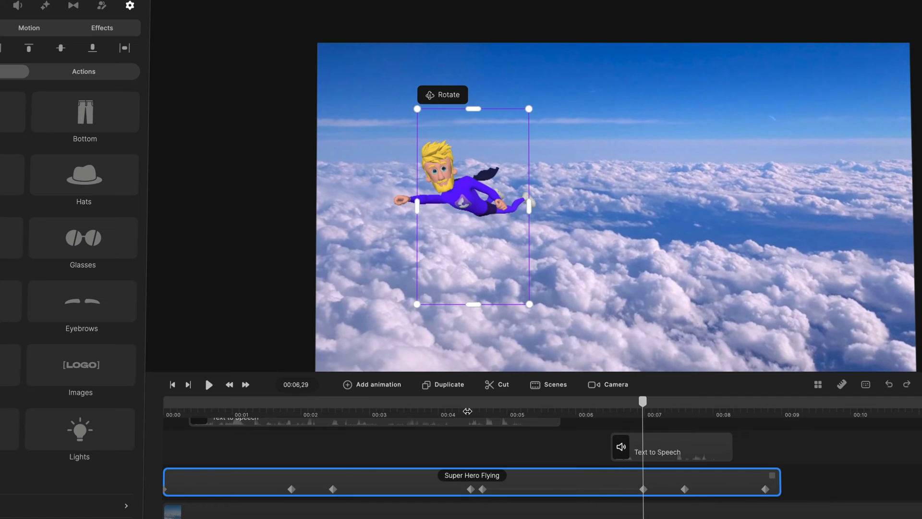
pyautogui.click(208, 384)
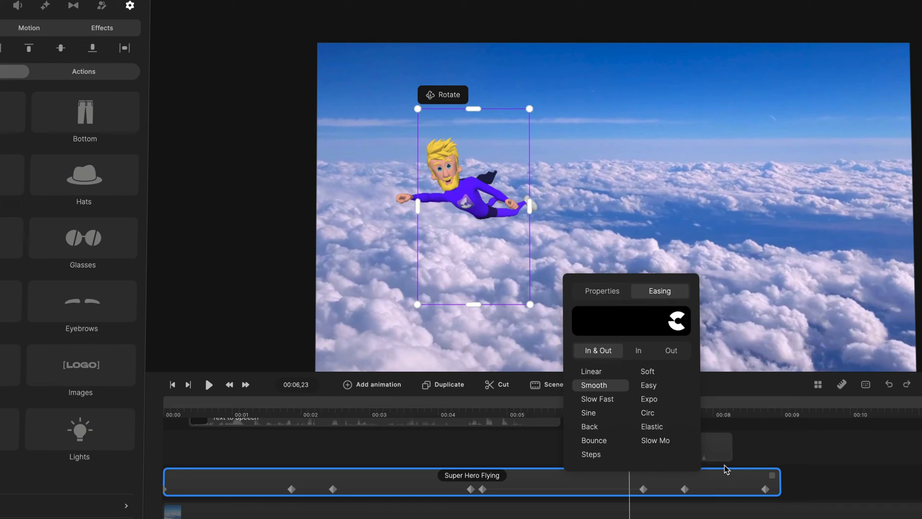
pyautogui.moveTo(603, 444)
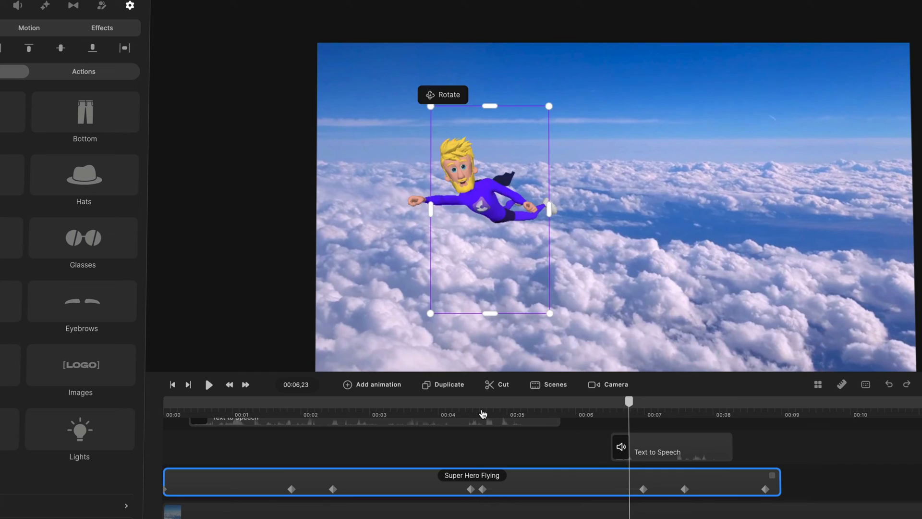
# Set the later superhero keyframes to Smooth and Linear easing and play the spinning flight.
pyautogui.click(209, 385)
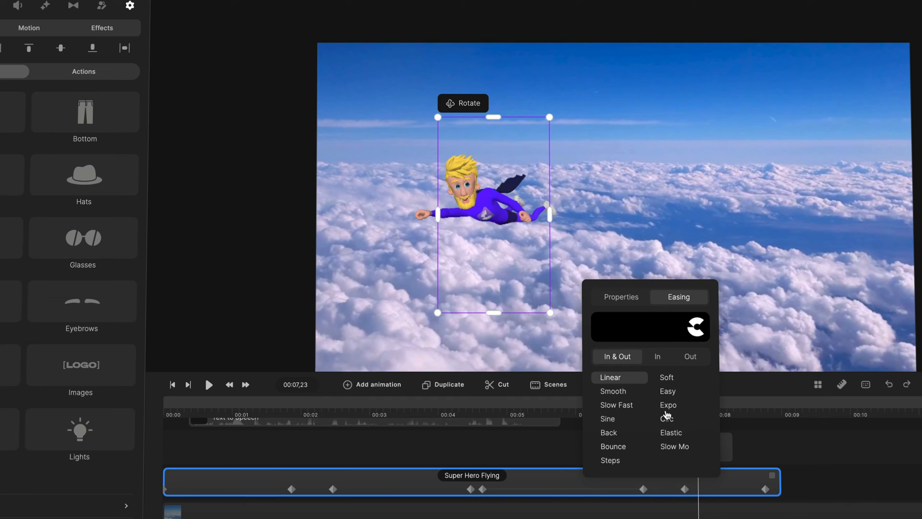
pyautogui.moveTo(667, 382)
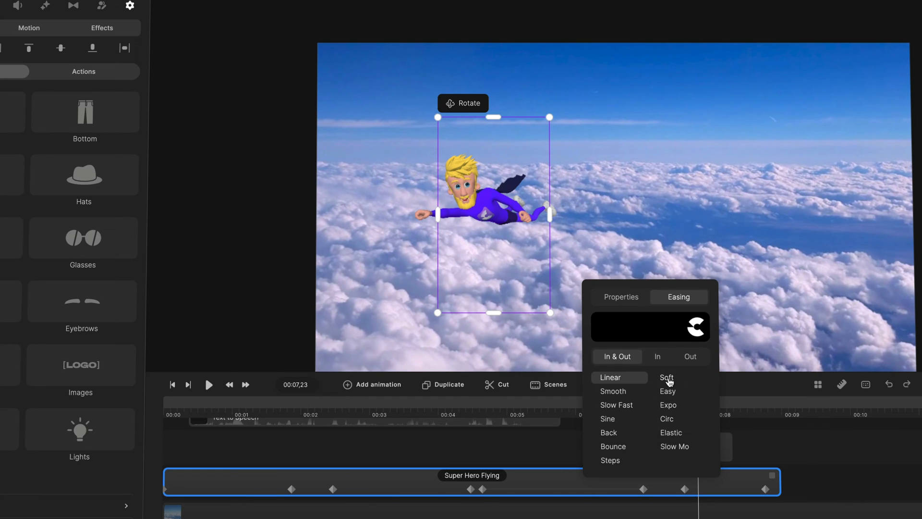
pyautogui.moveTo(627, 424)
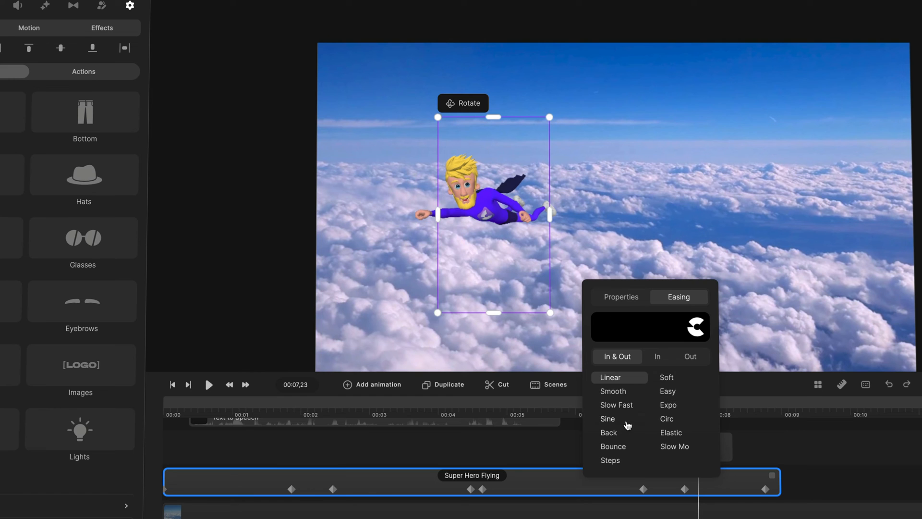
pyautogui.click(209, 385)
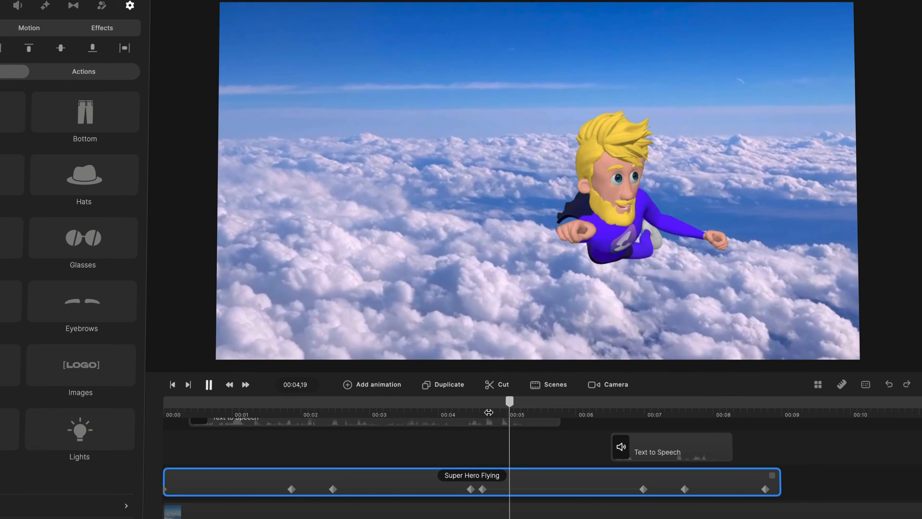